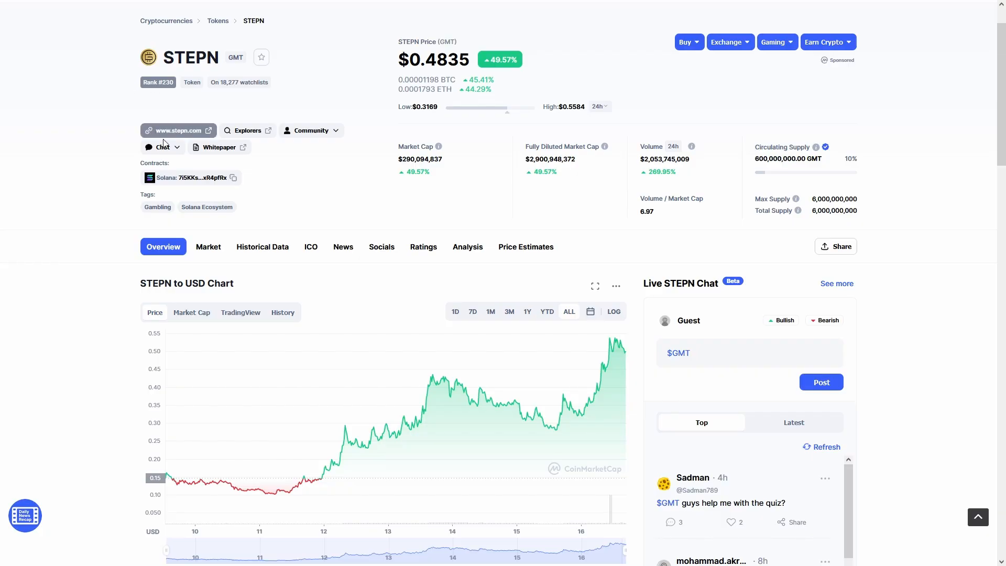
pyautogui.click(173, 130)
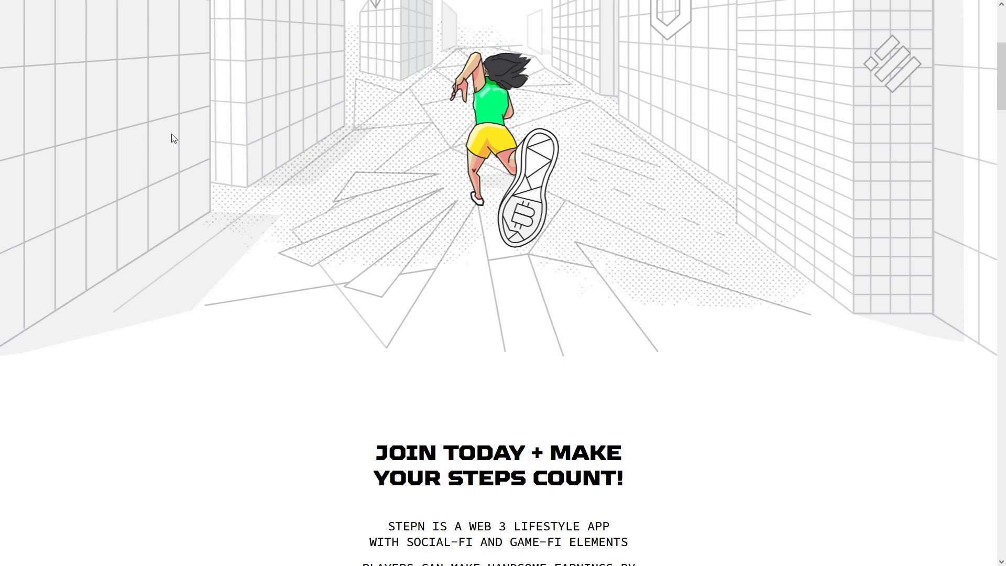
pyautogui.scroll(-3)
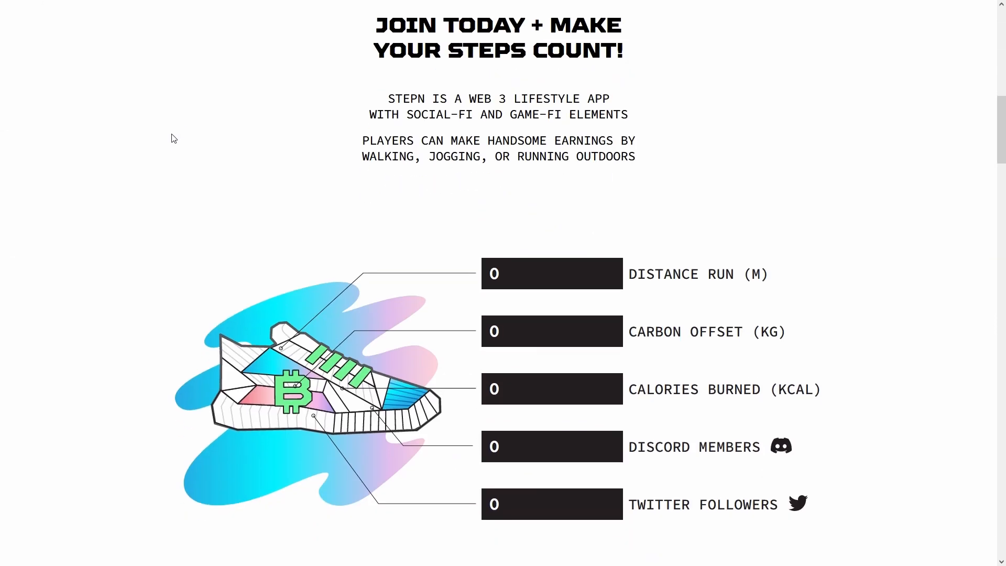
pyautogui.scroll(-3)
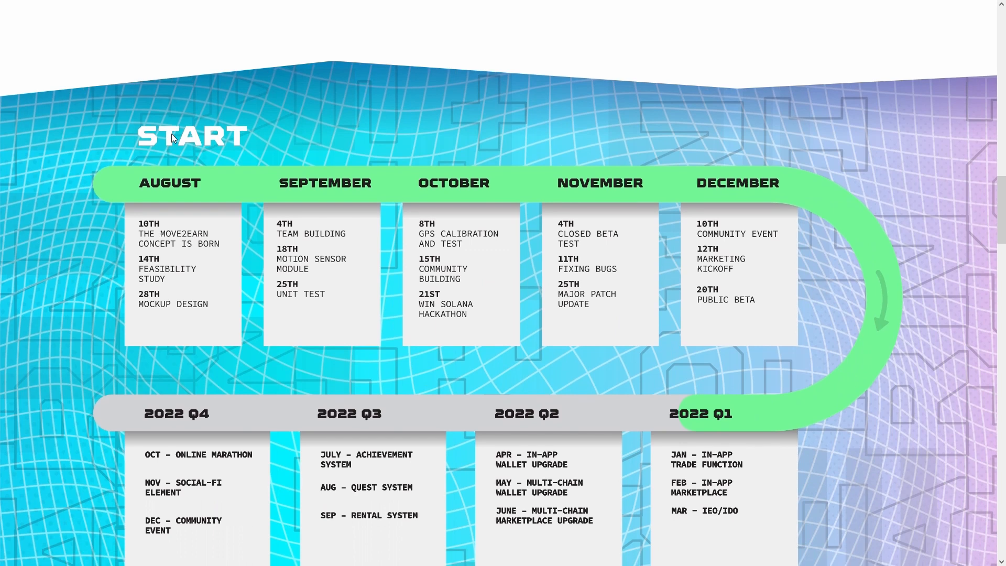
pyautogui.scroll(3)
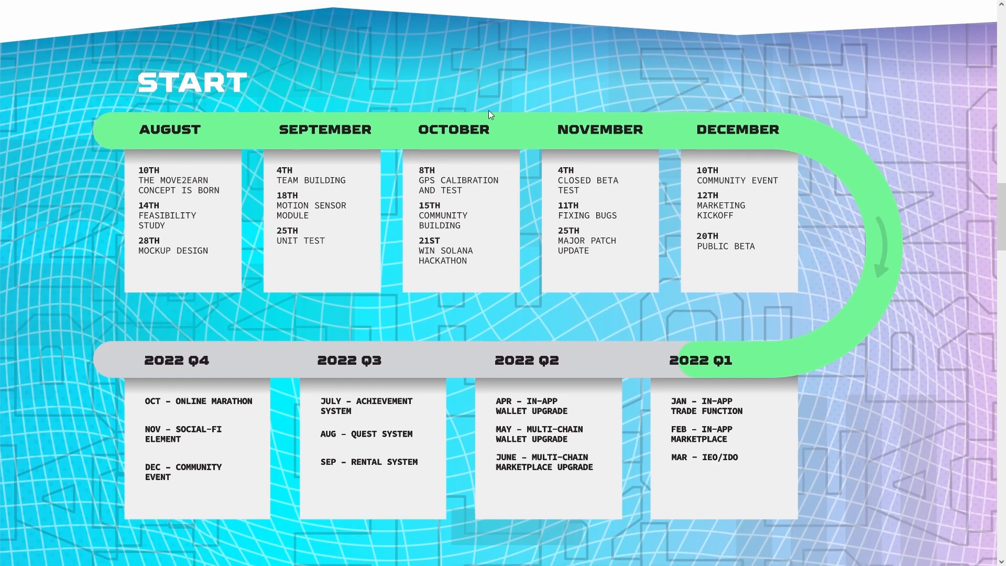